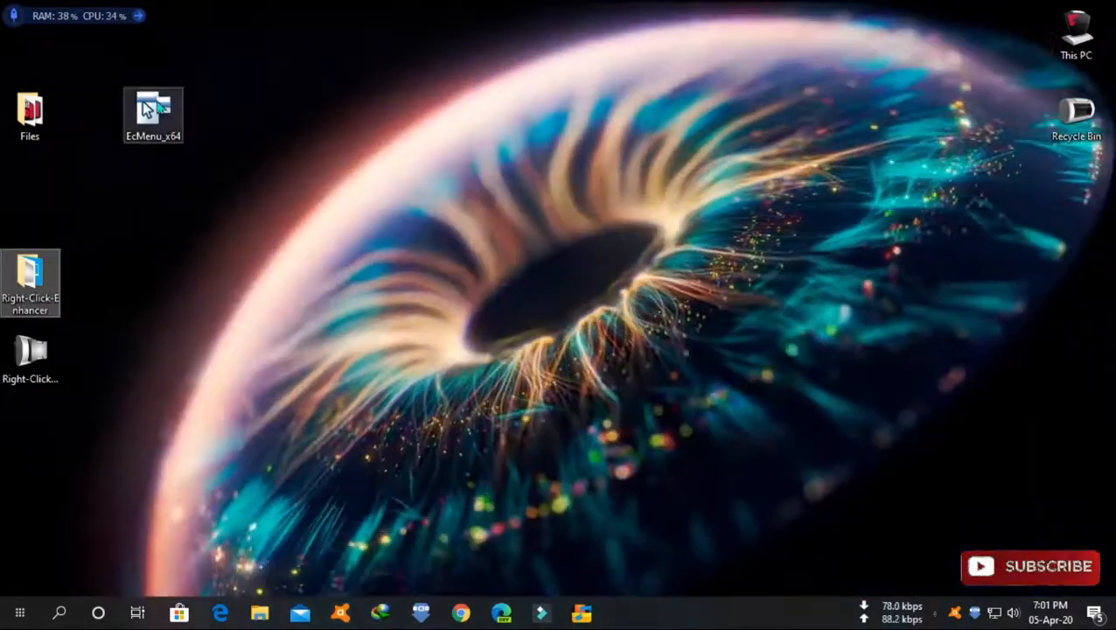
Drag the EcMenu_x64 icon further into the desktop to launch Easy Context Menu.
{"action": "left_click_drag", "start_coordinate": [153, 113], "coordinate": [276, 195]}
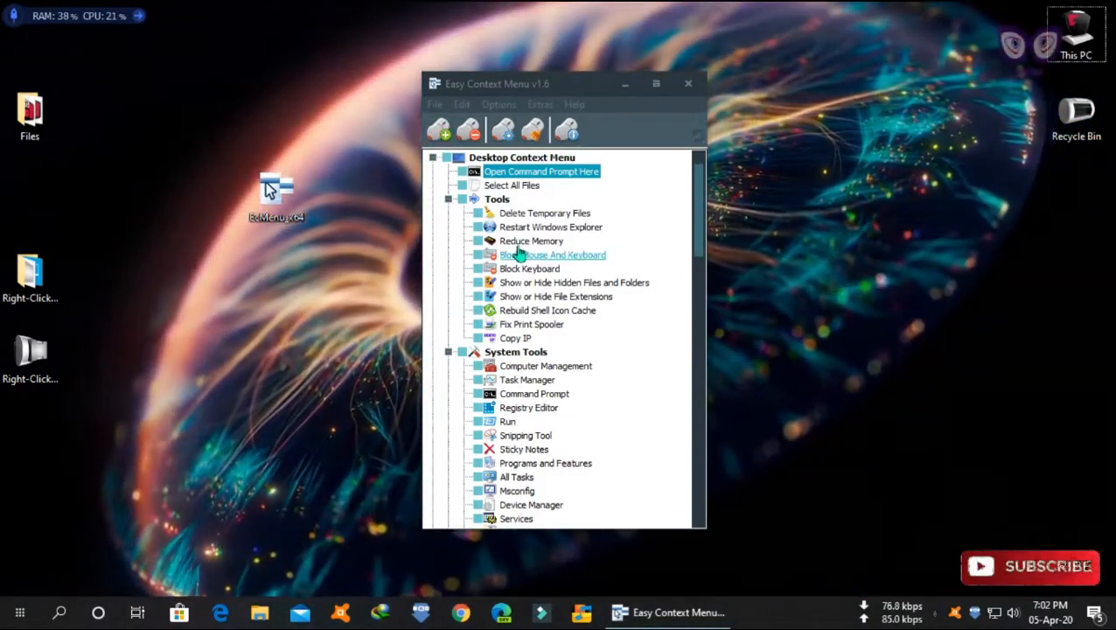
{"action": "mouse_move", "coordinate": [558, 283]}
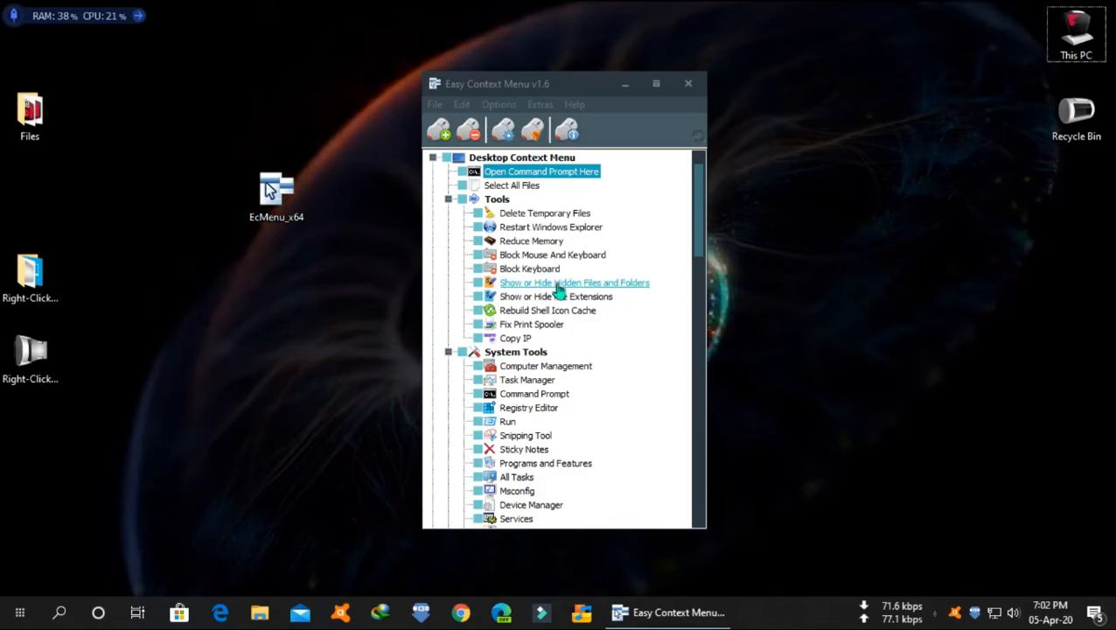
Add Run under Desktop System Tools in Easy Context Menu.
{"action": "scroll", "scroll_direction": "down", "scroll_amount": 3}
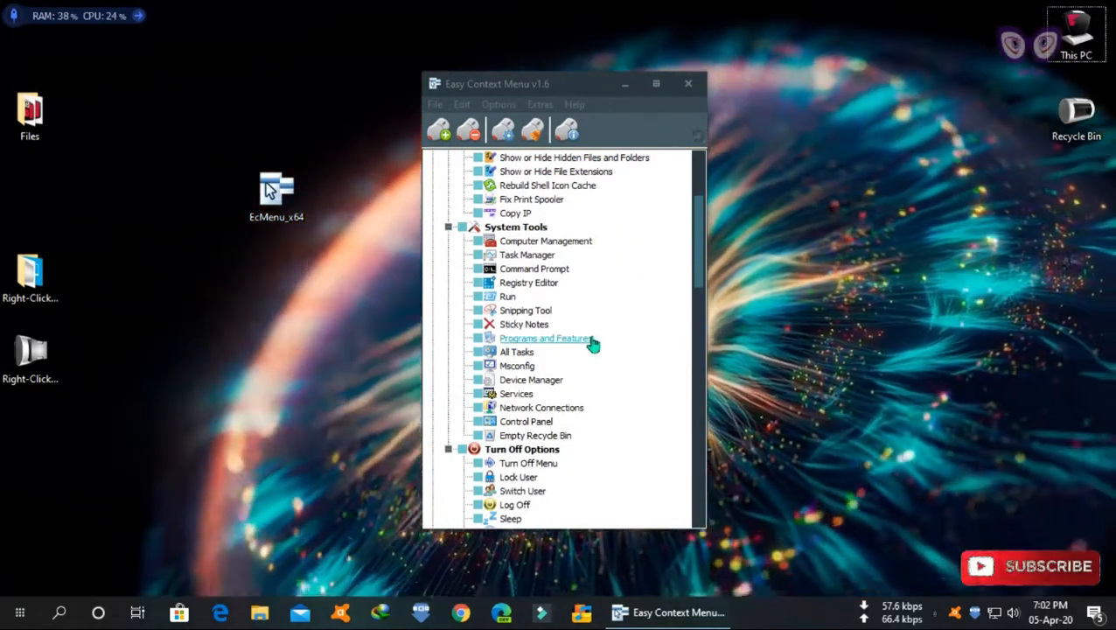
{"action": "scroll", "scroll_direction": "down", "scroll_amount": 3}
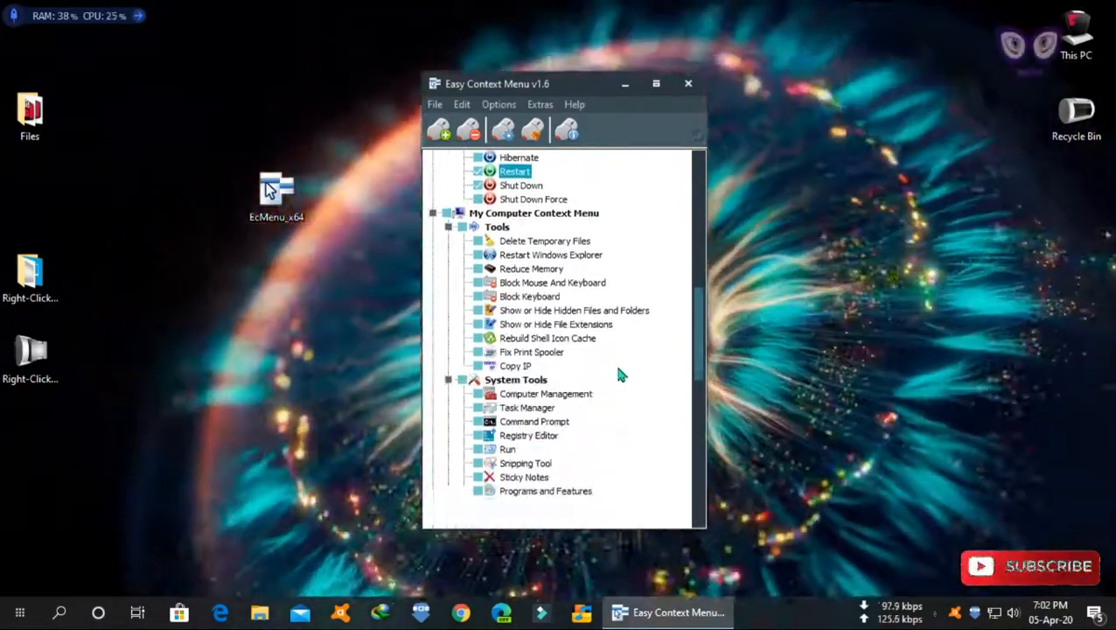
{"action": "scroll", "scroll_direction": "down", "scroll_amount": 3}
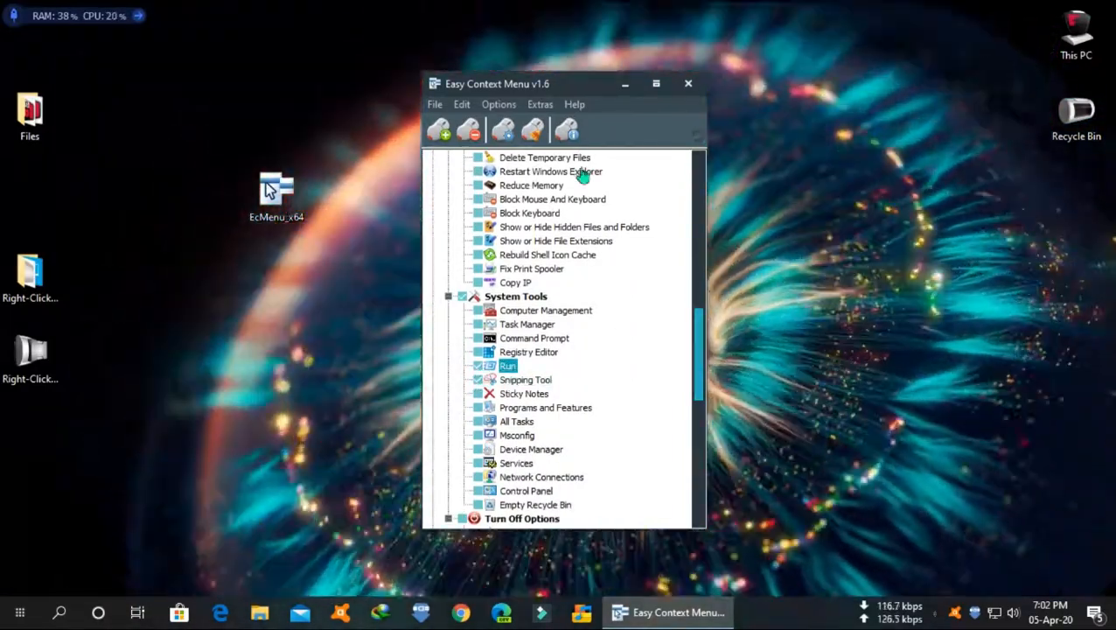
{"action": "right_click", "coordinate": [875, 360]}
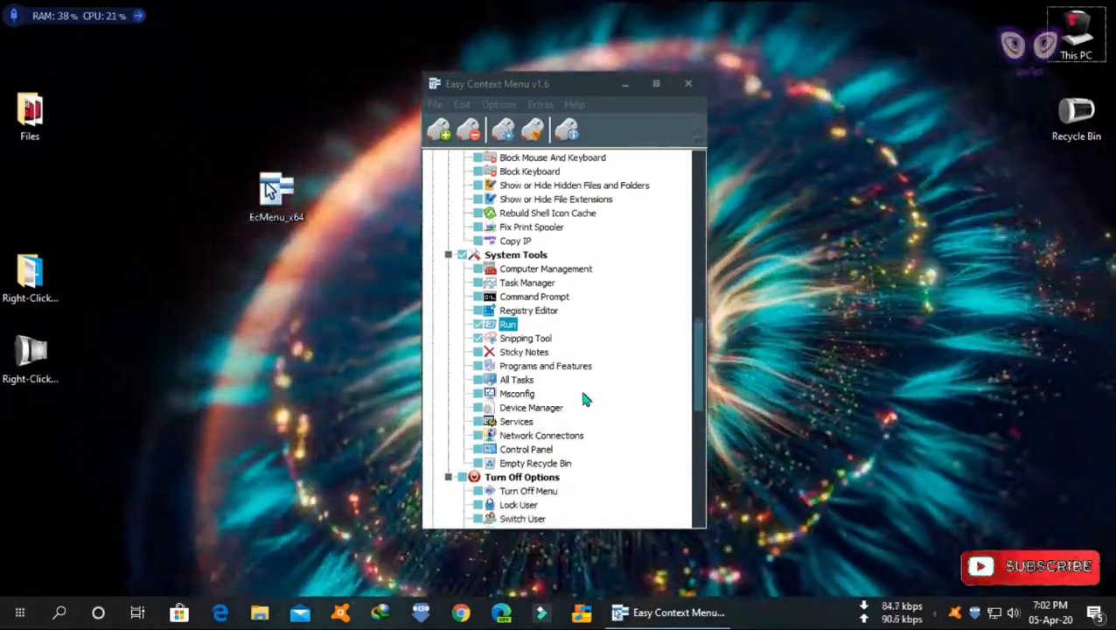
Add Permanently Delete to the folder context menu, then close Easy Context Menu.
{"action": "scroll", "scroll_direction": "down", "scroll_amount": 3}
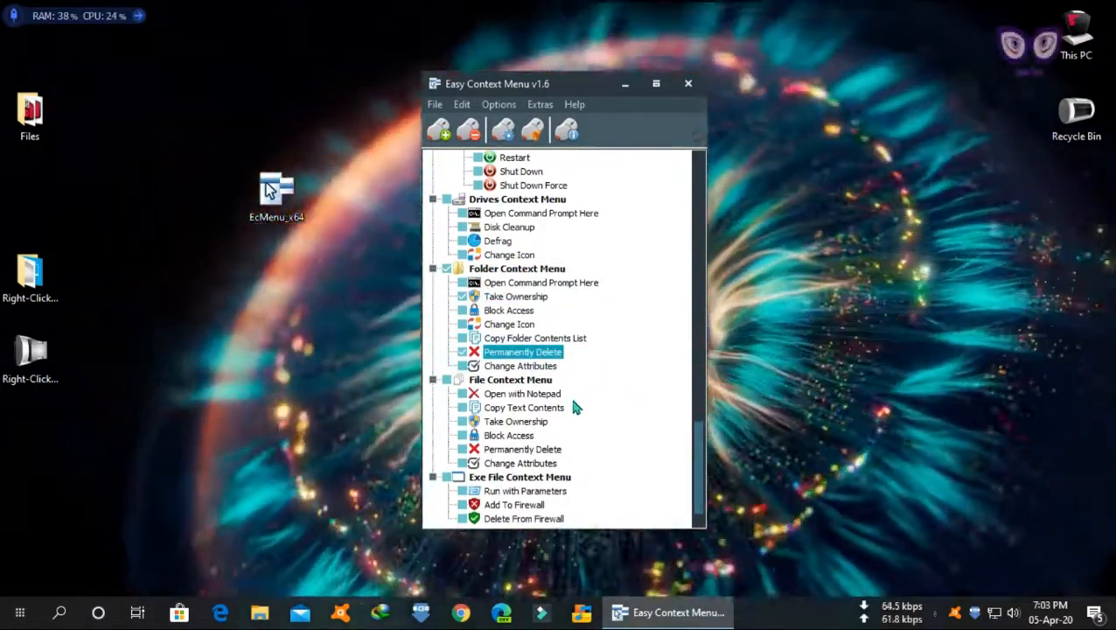
{"action": "left_click", "coordinate": [515, 421]}
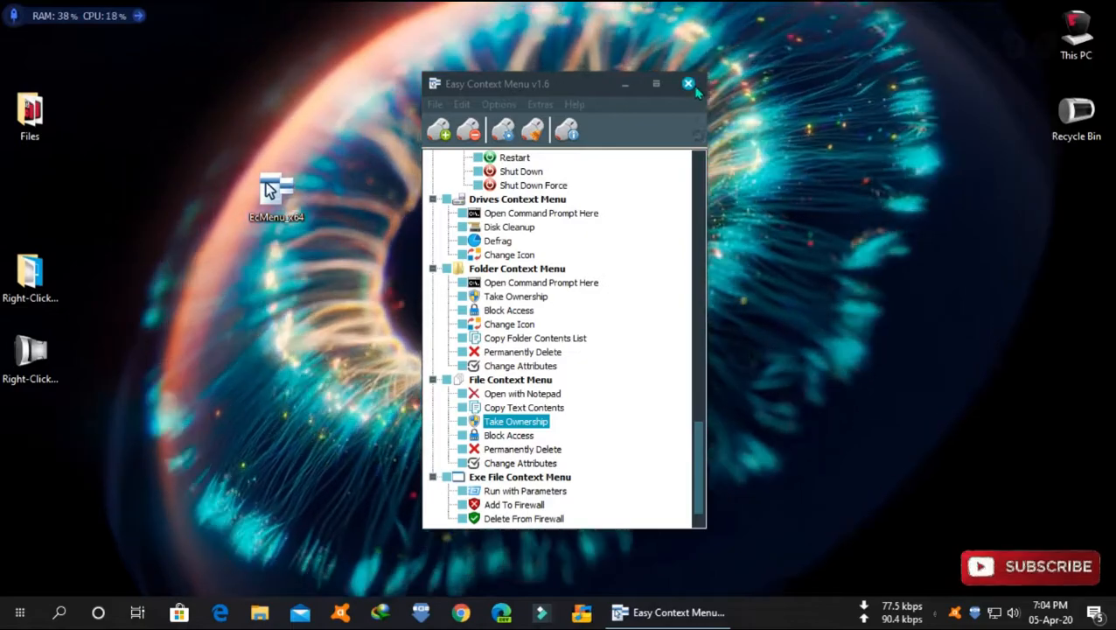
{"action": "left_click", "coordinate": [688, 83]}
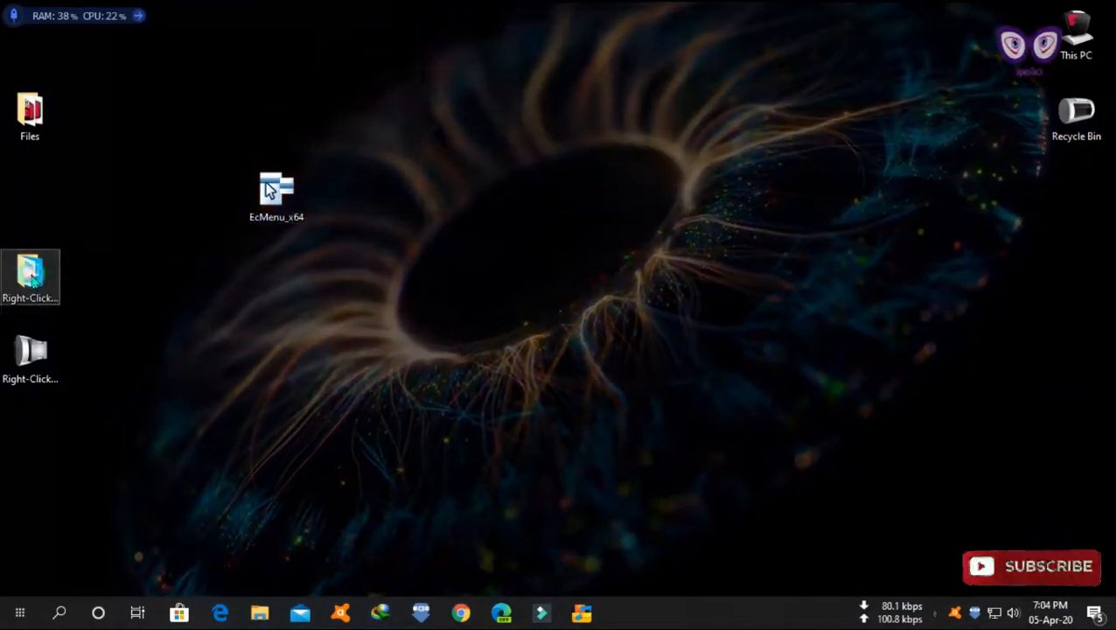
Launch Right Click Enhancer.exe from the Right-Click-Enhancer folder and approve the UAC prompt.
{"action": "double_click", "coordinate": [29, 275]}
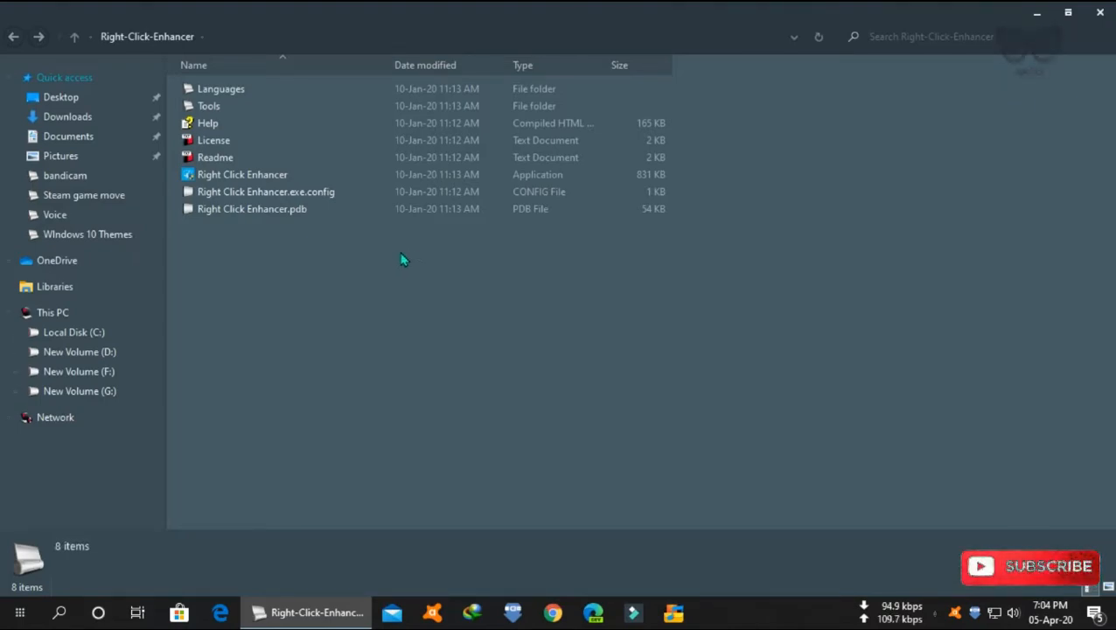
{"action": "double_click", "coordinate": [242, 174]}
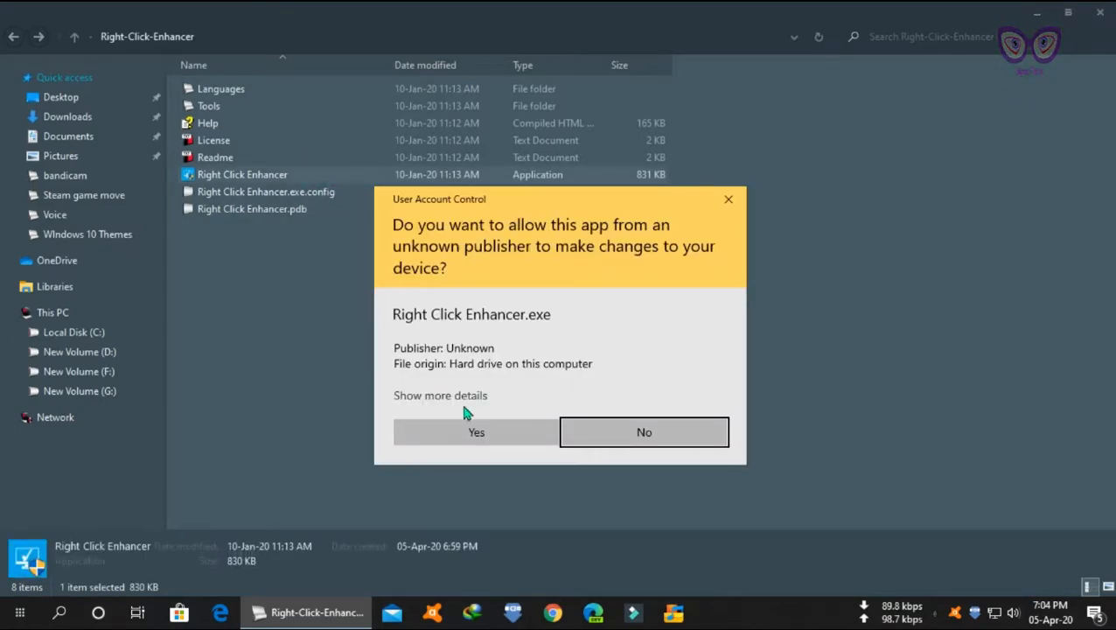
{"action": "left_click", "coordinate": [476, 432]}
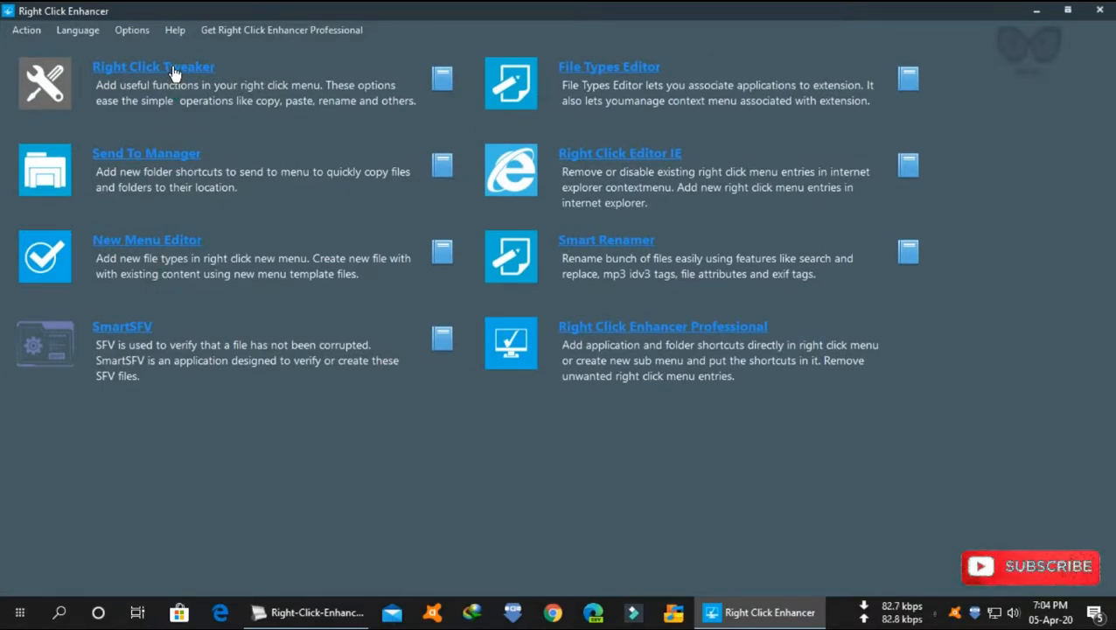
{"action": "mouse_move", "coordinate": [184, 254]}
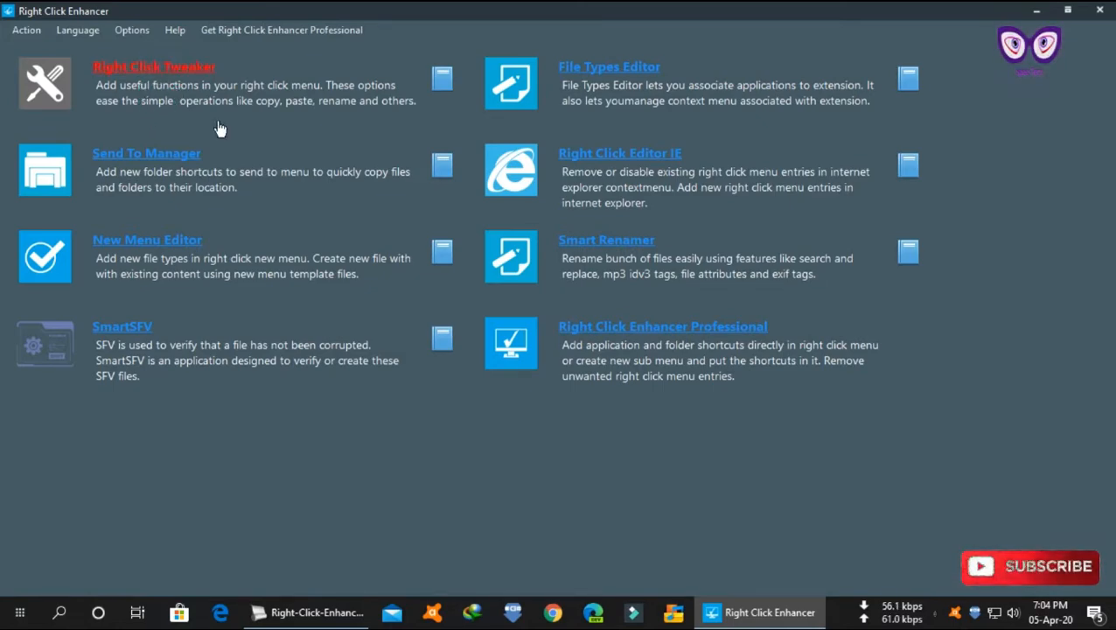
Use Right Click Tweaker to add desktop menu entries, try one, then close it.
{"action": "left_click", "coordinate": [154, 67]}
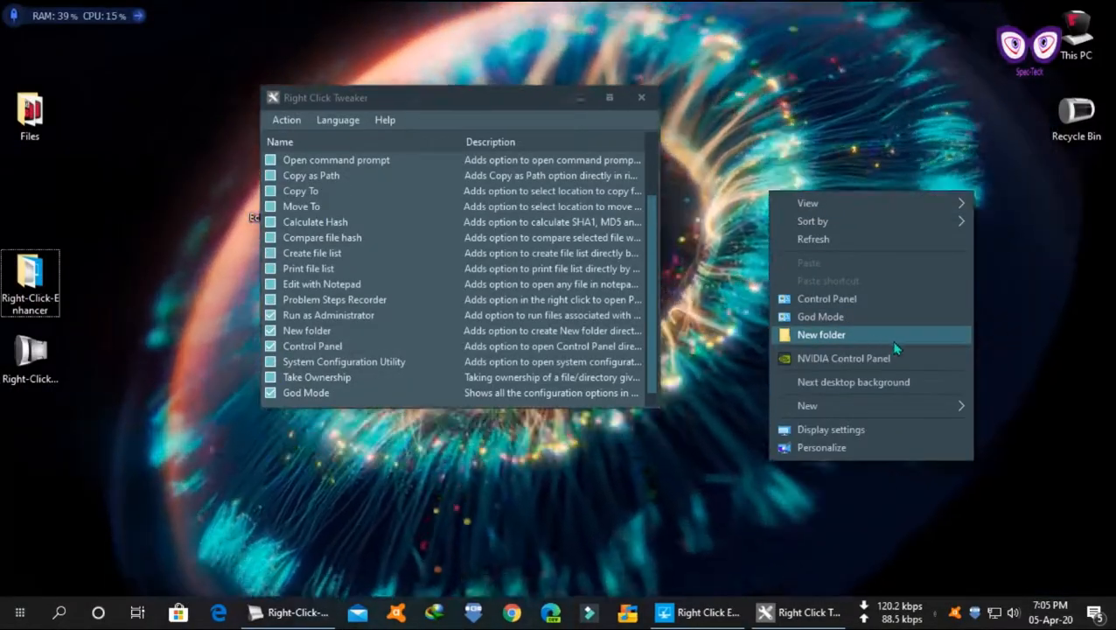
{"action": "left_click", "coordinate": [822, 334]}
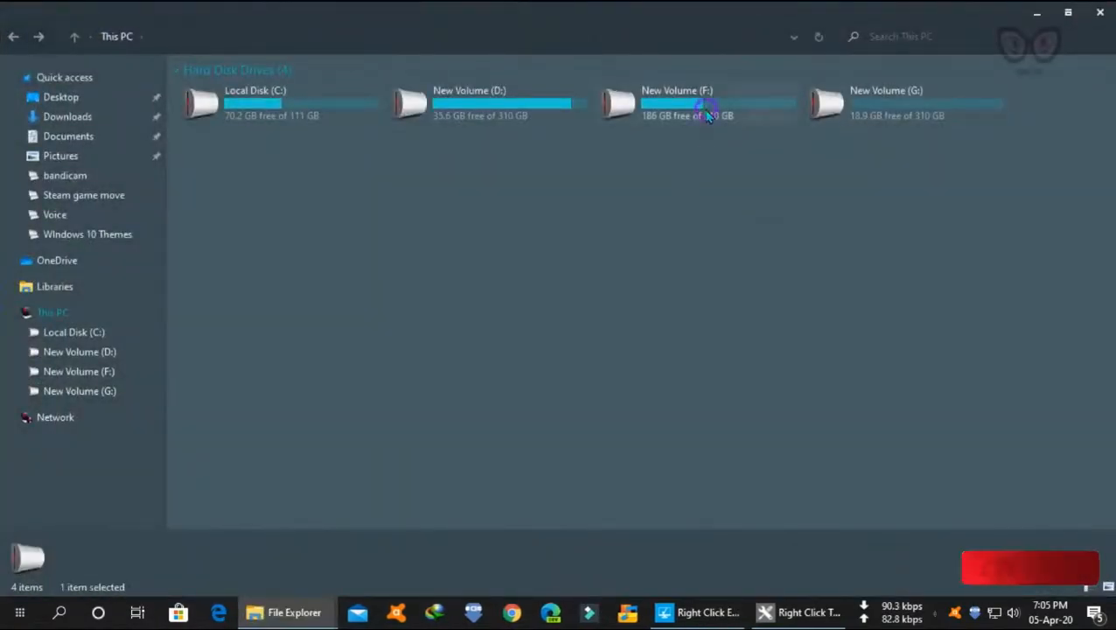
{"action": "double_click", "coordinate": [677, 103]}
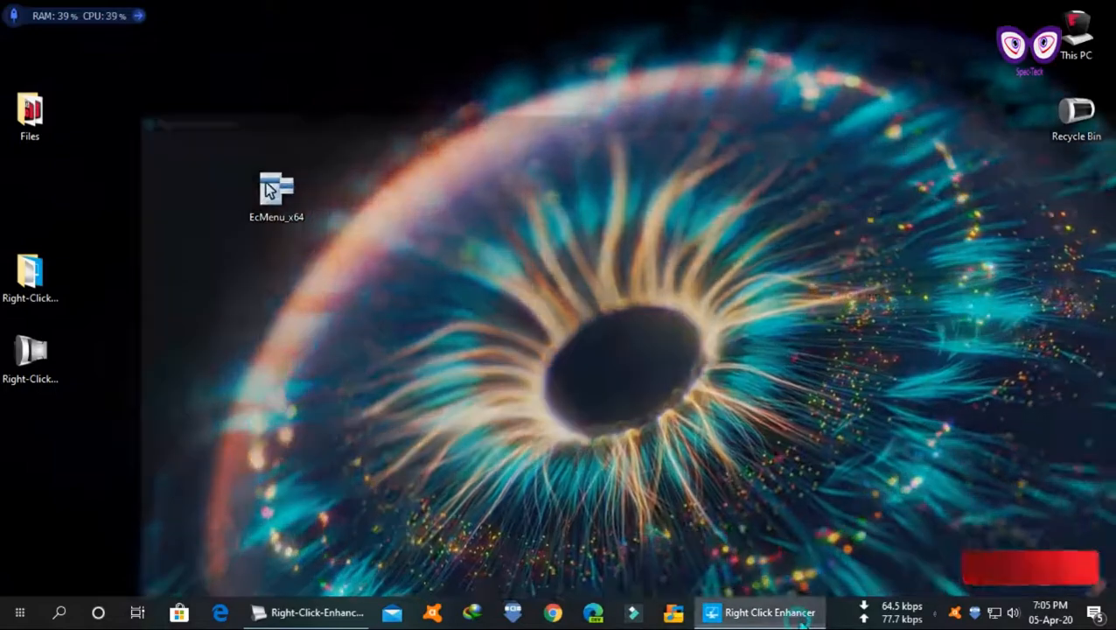
In Send To Manager, select Desktop and add a new folder named Test.
{"action": "left_click", "coordinate": [768, 612]}
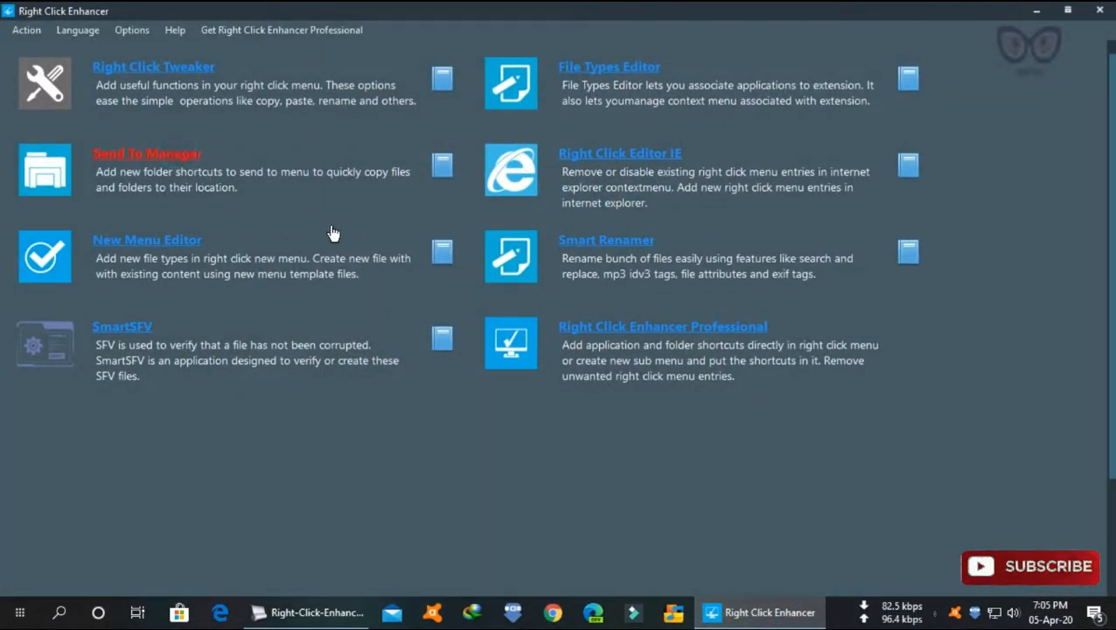
{"action": "left_click", "coordinate": [146, 153]}
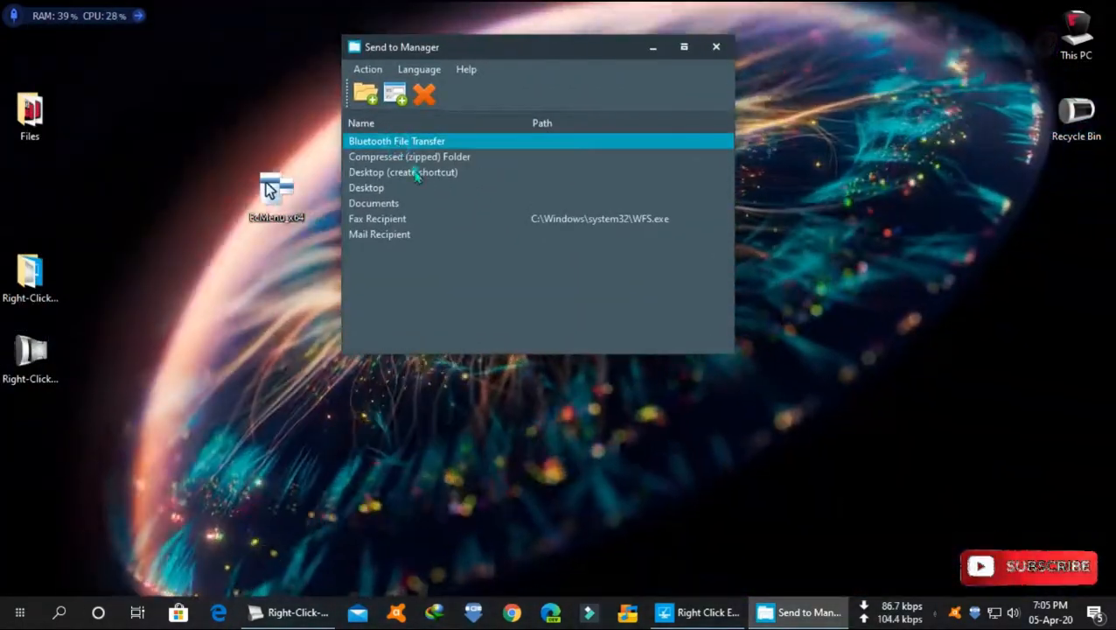
{"action": "left_click", "coordinate": [365, 187]}
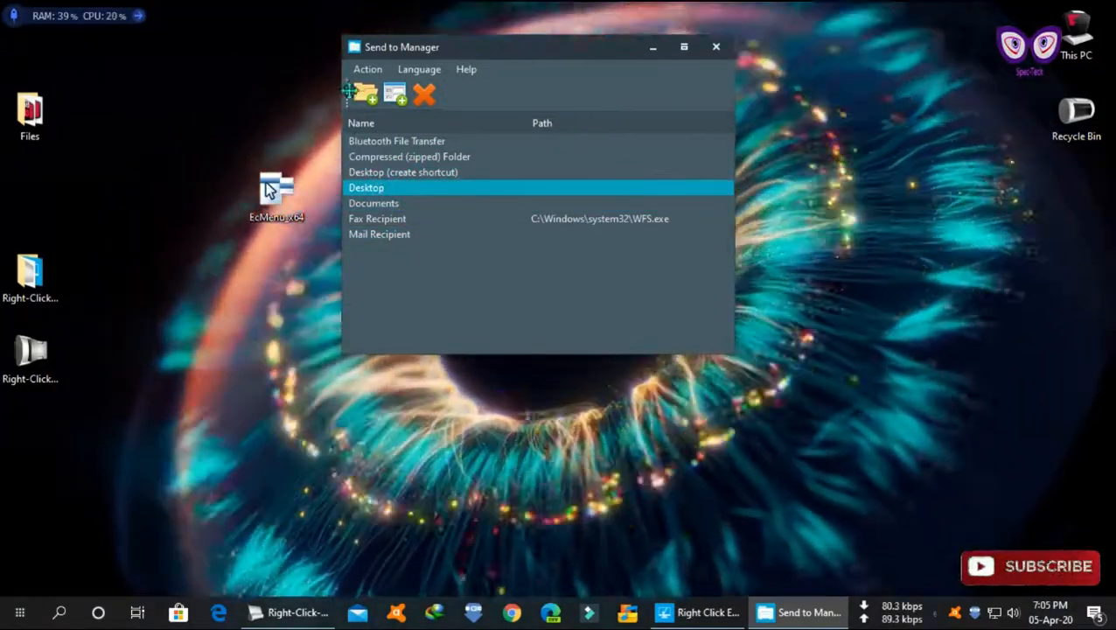
{"action": "left_click", "coordinate": [364, 92]}
{"action": "type", "text": "Test"}
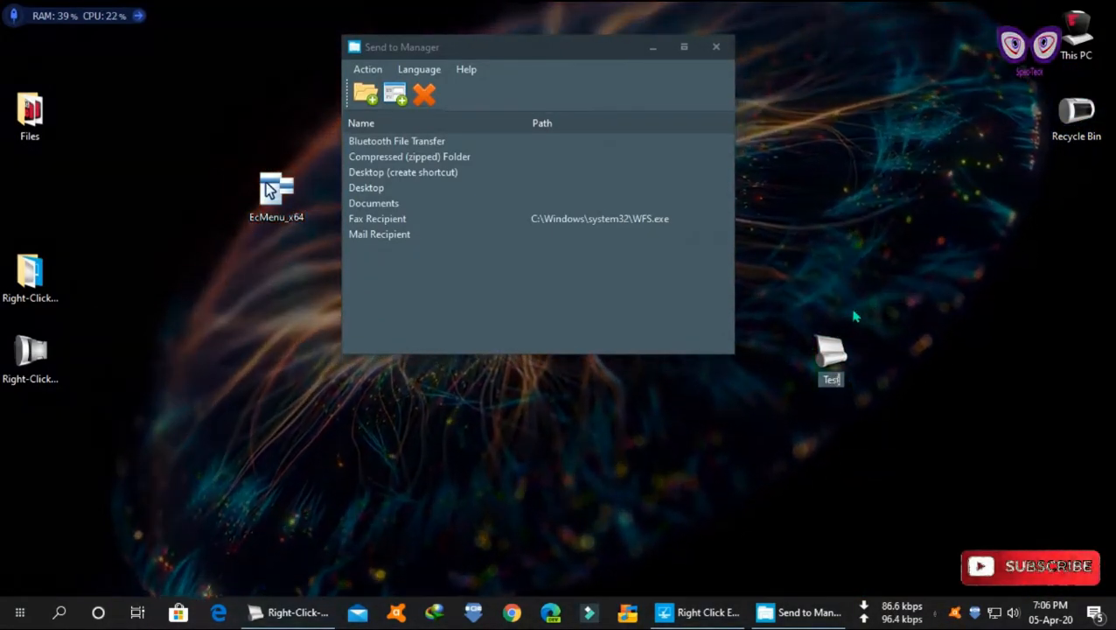
{"action": "left_click", "coordinate": [366, 188]}
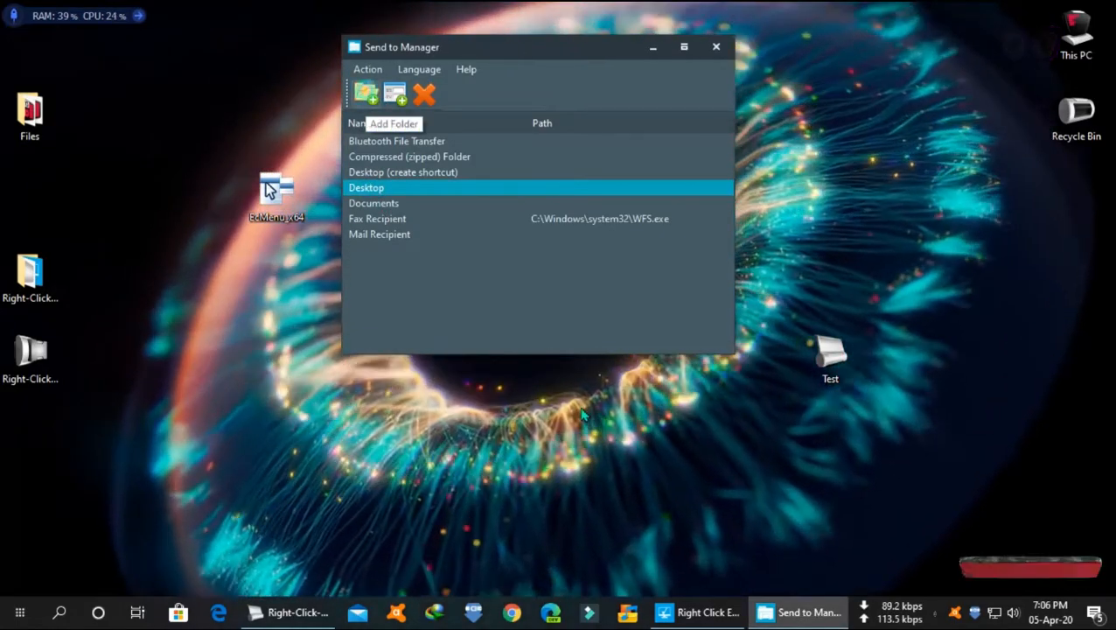
{"action": "left_click", "coordinate": [365, 92]}
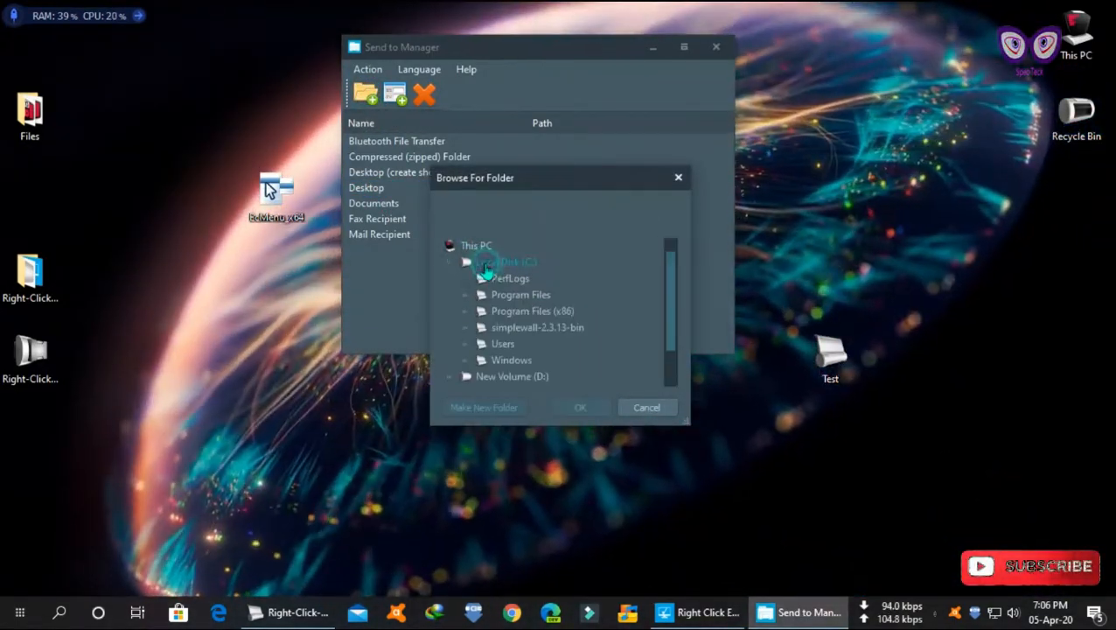
{"action": "left_click", "coordinate": [481, 343]}
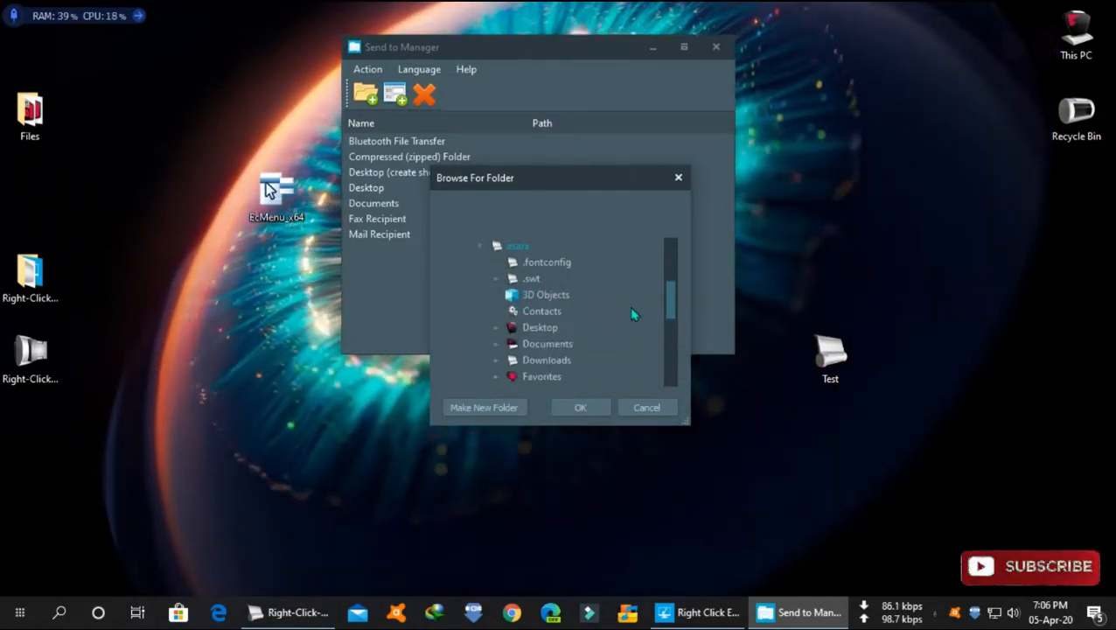
{"action": "left_click", "coordinate": [512, 327]}
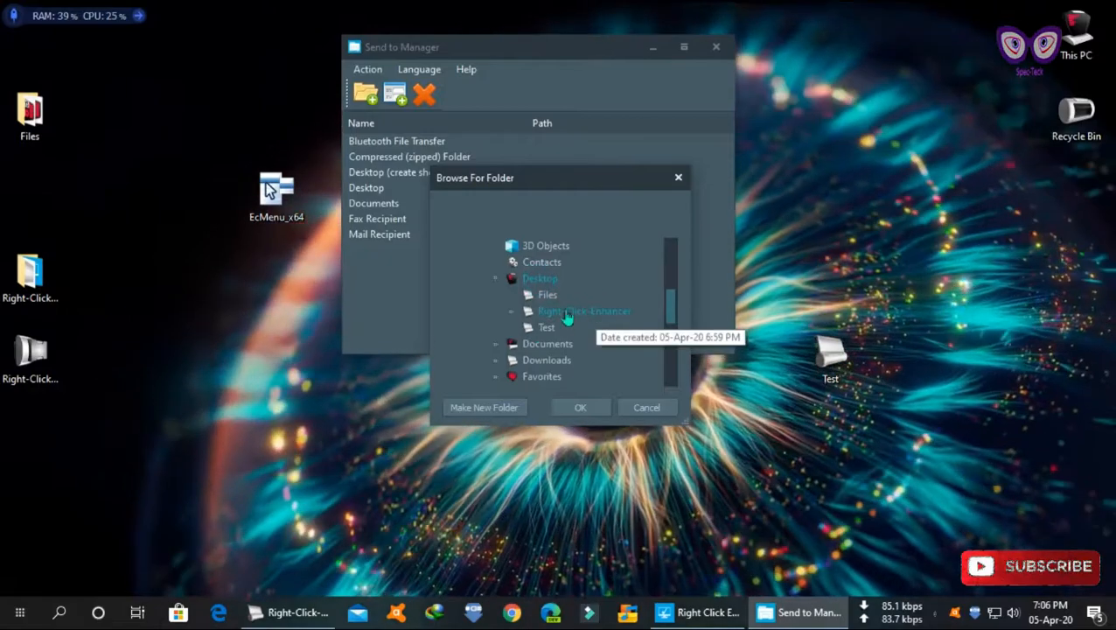
{"action": "left_click", "coordinate": [580, 407]}
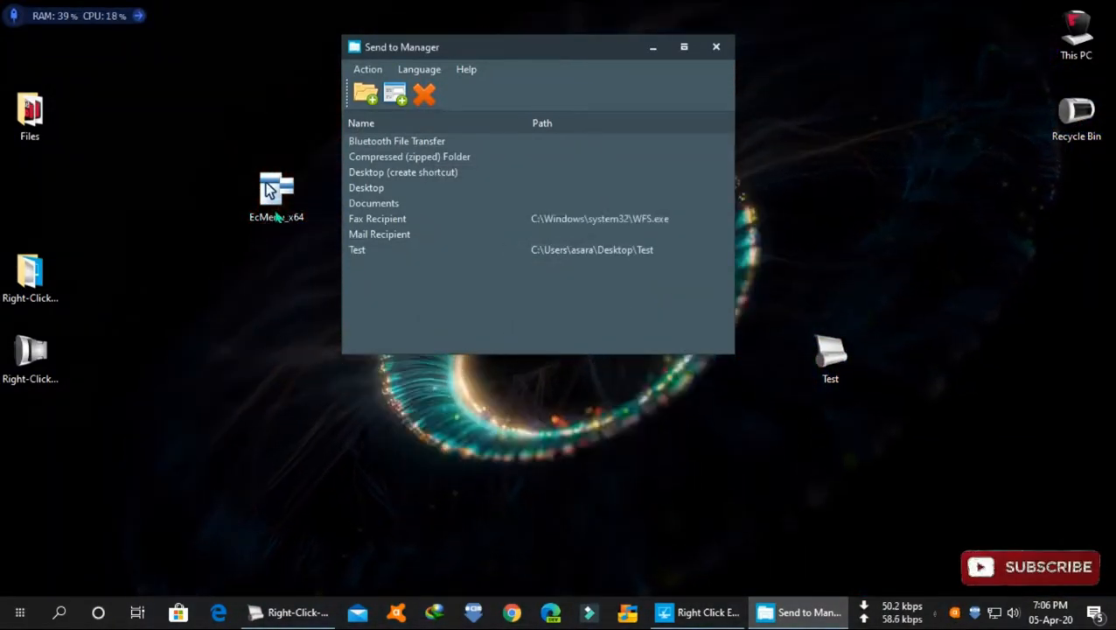
{"action": "right_click", "coordinate": [277, 189]}
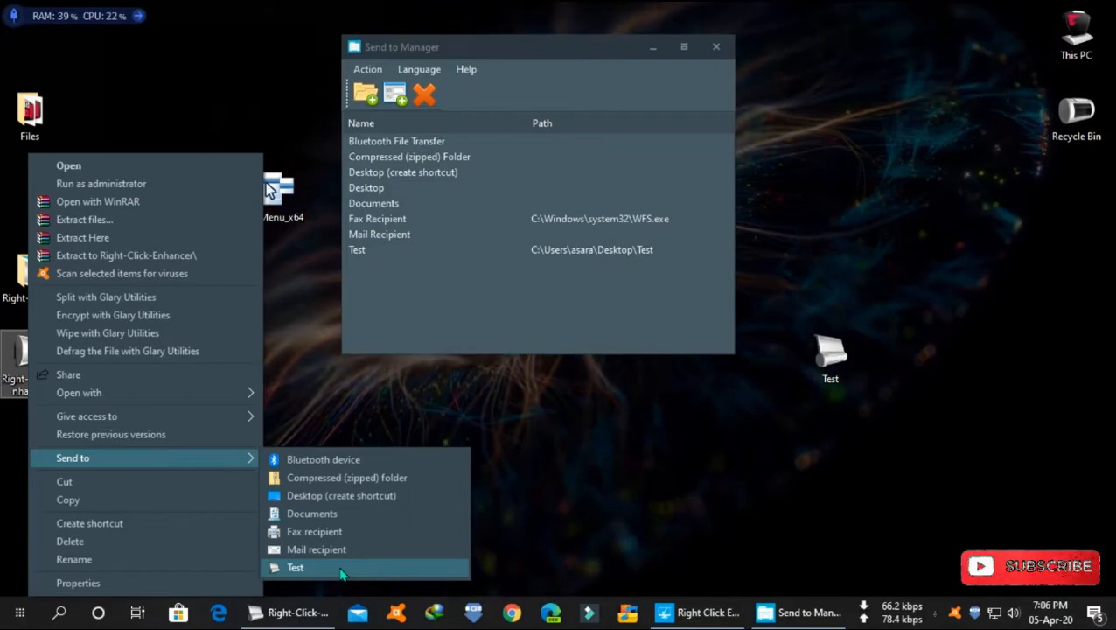
{"action": "left_click", "coordinate": [295, 567]}
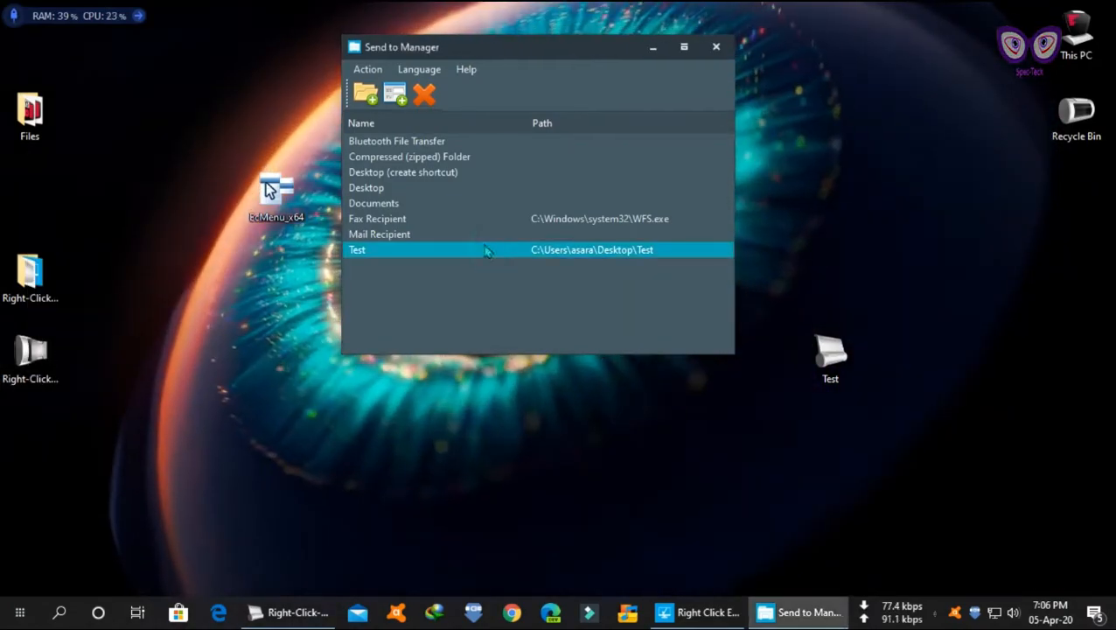
{"action": "left_click", "coordinate": [424, 94]}
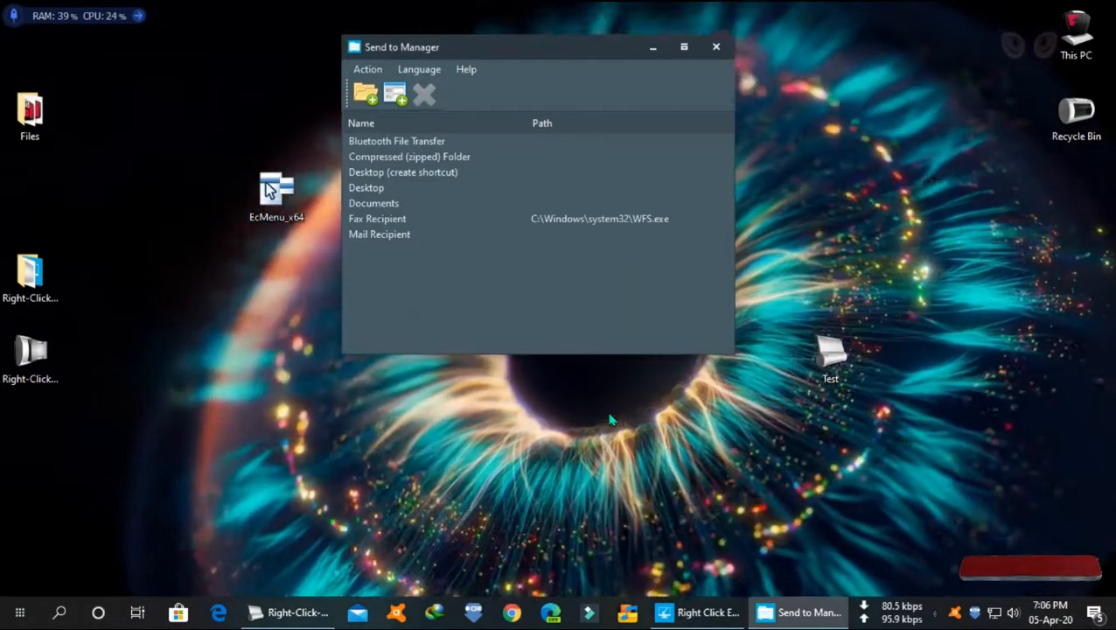
{"action": "right_click", "coordinate": [276, 186]}
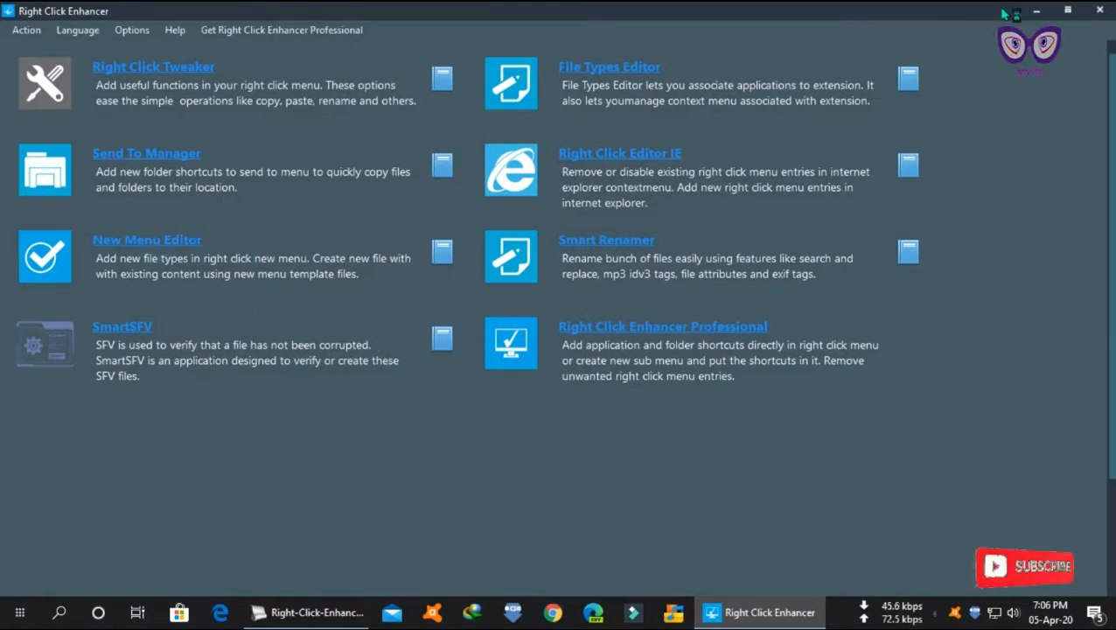
Browse the file-type extension list in Right Click Enhancer's New Menu Editor.
{"action": "left_click", "coordinate": [147, 240]}
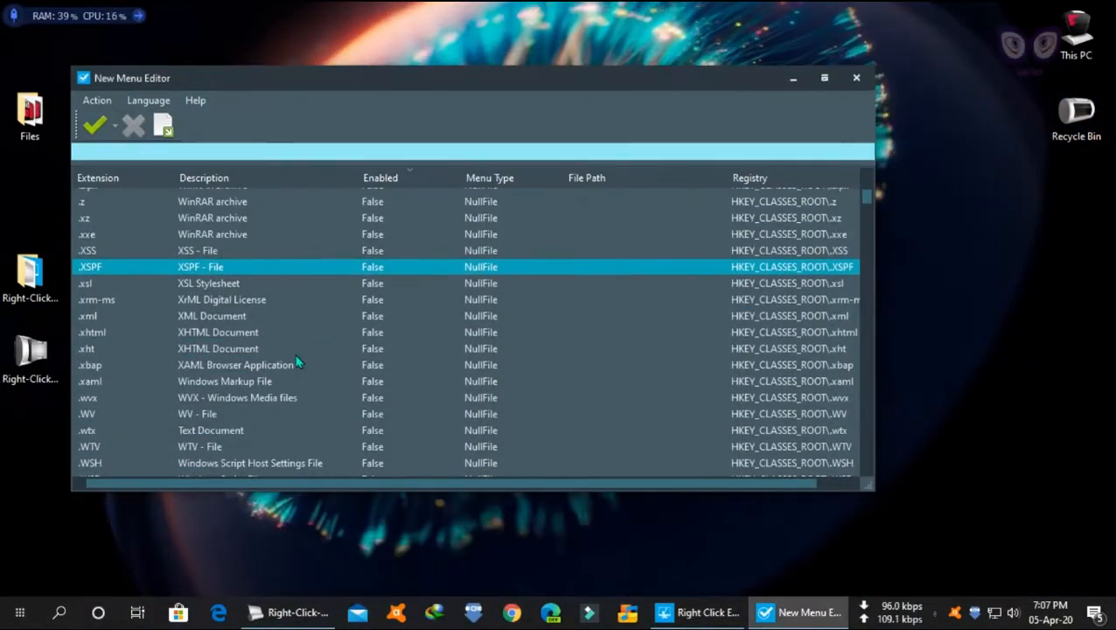
{"action": "scroll", "scroll_direction": "down", "scroll_amount": 3}
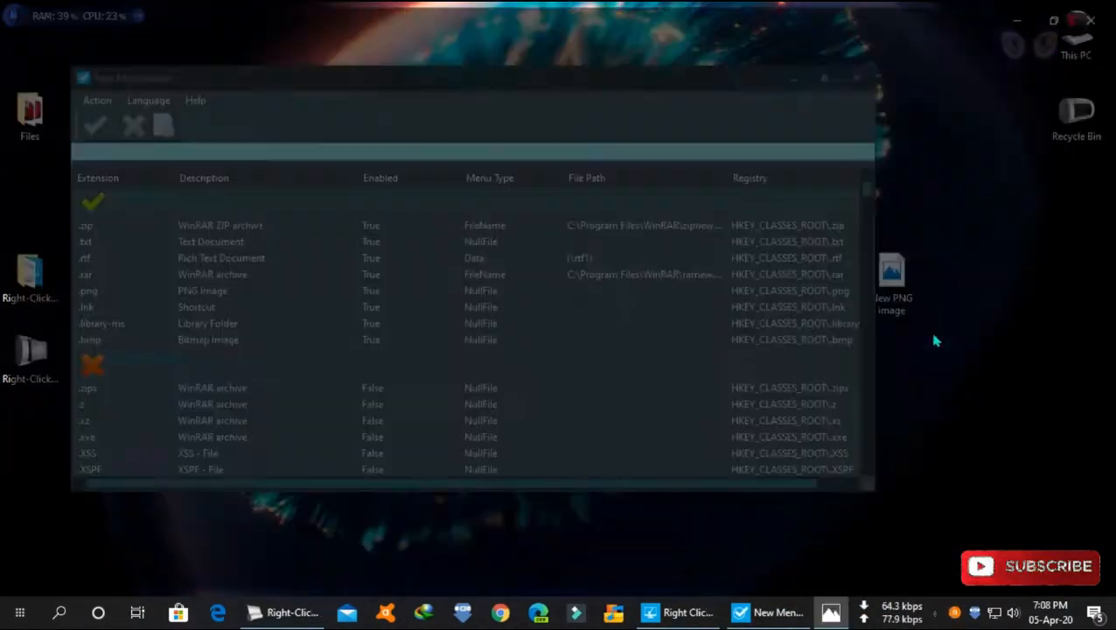
{"action": "scroll", "scroll_direction": "down", "scroll_amount": 3}
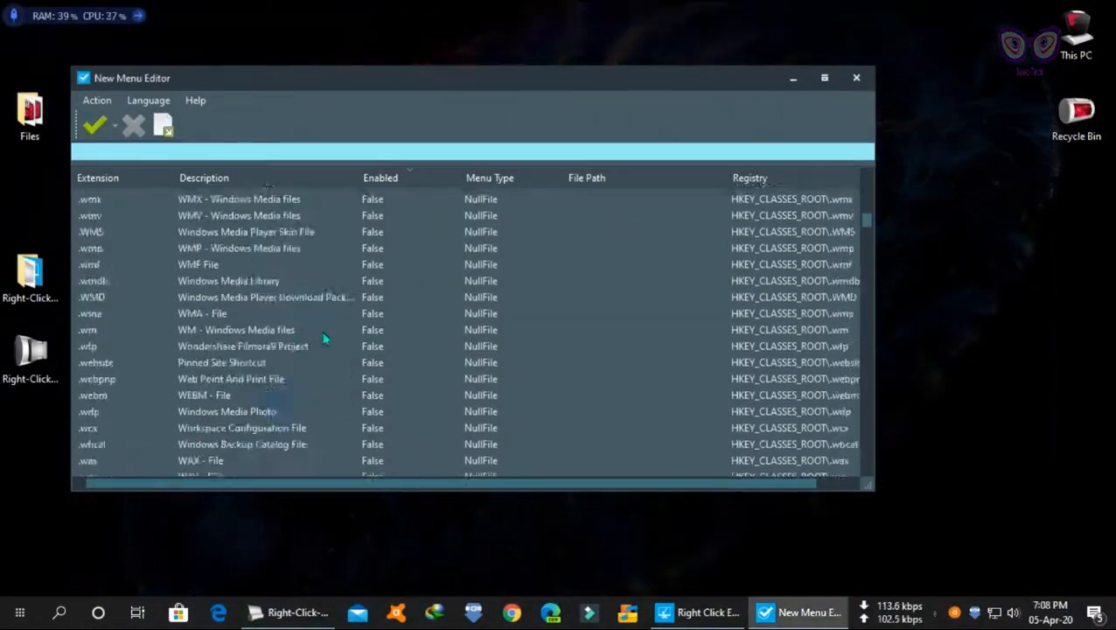
{"action": "scroll", "scroll_direction": "down", "scroll_amount": 3}
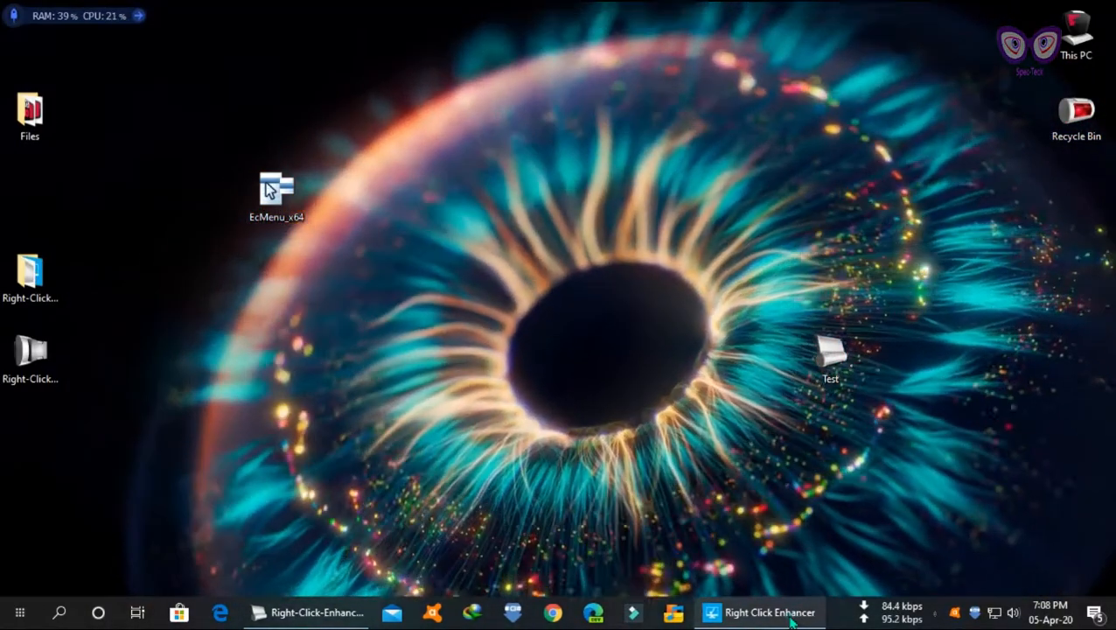
Restore Right Click Enhancer, open the SmartSFV checksum tool, then close it.
{"action": "left_click", "coordinate": [759, 612]}
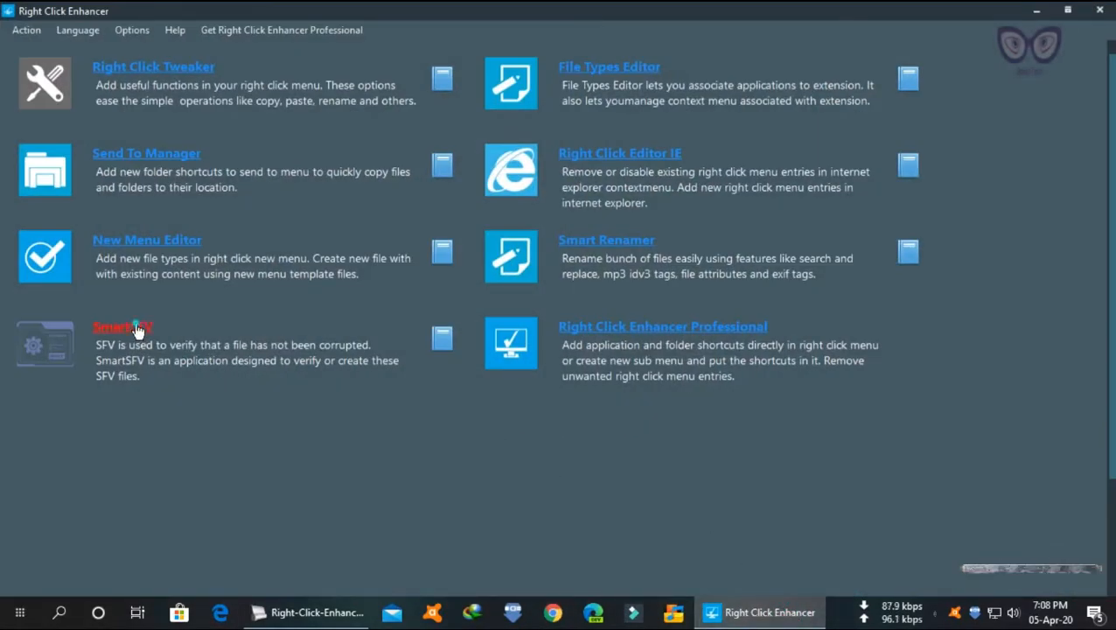
{"action": "left_click", "coordinate": [123, 326]}
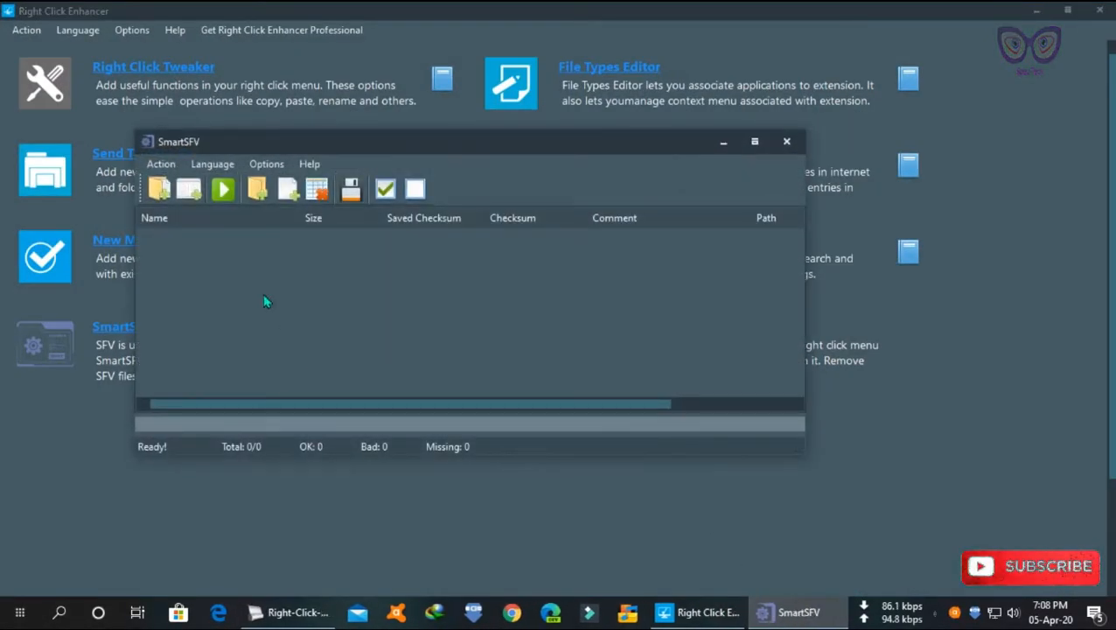
{"action": "mouse_move", "coordinate": [446, 282]}
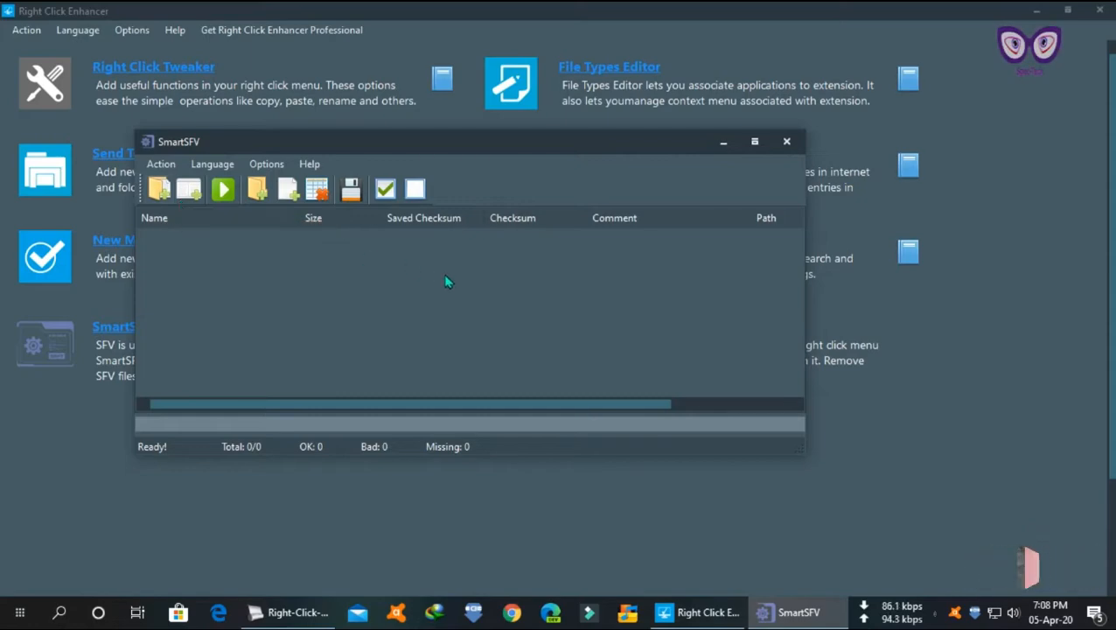
{"action": "mouse_move", "coordinate": [481, 287]}
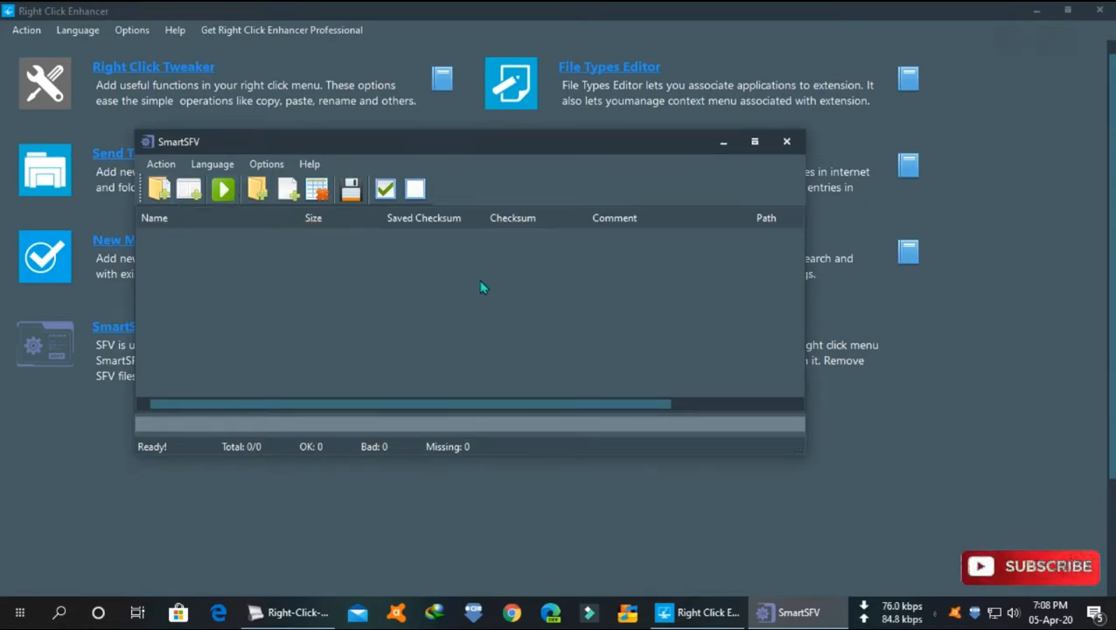
{"action": "left_click", "coordinate": [786, 141]}
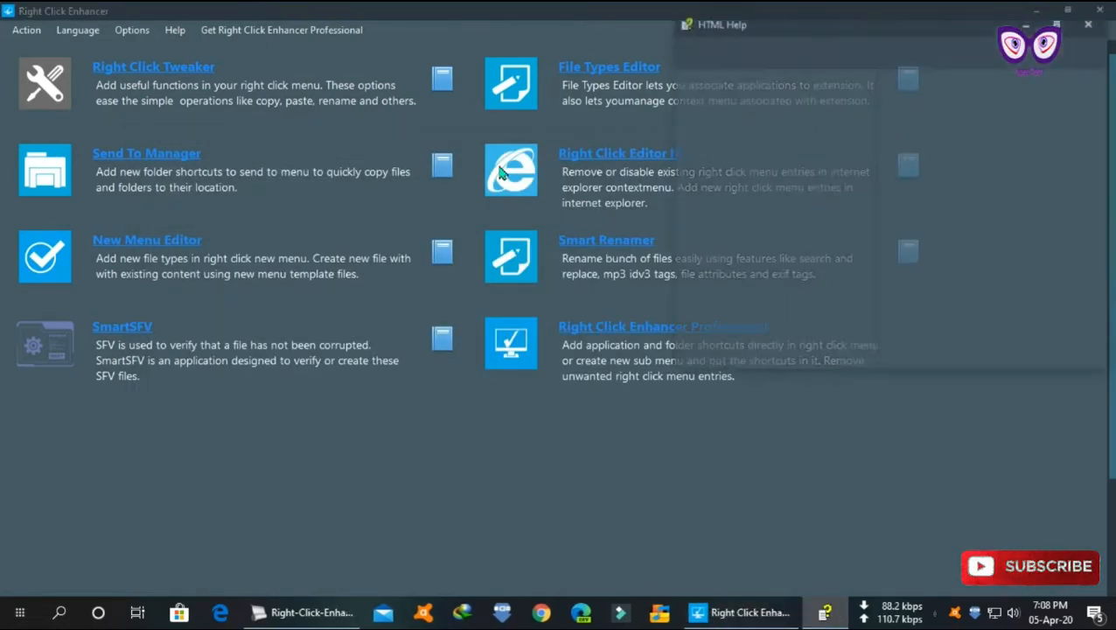
View the two IDM entries in Right Click Editor IE, then launch Smart Renamer.
{"action": "left_click", "coordinate": [608, 66]}
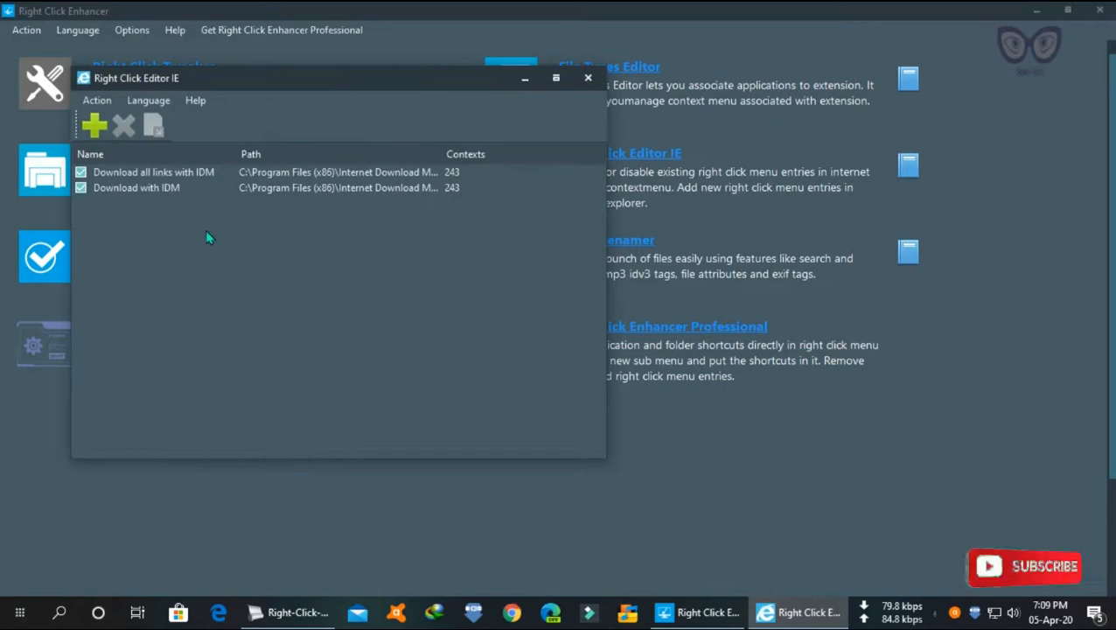
{"action": "left_click", "coordinate": [588, 78]}
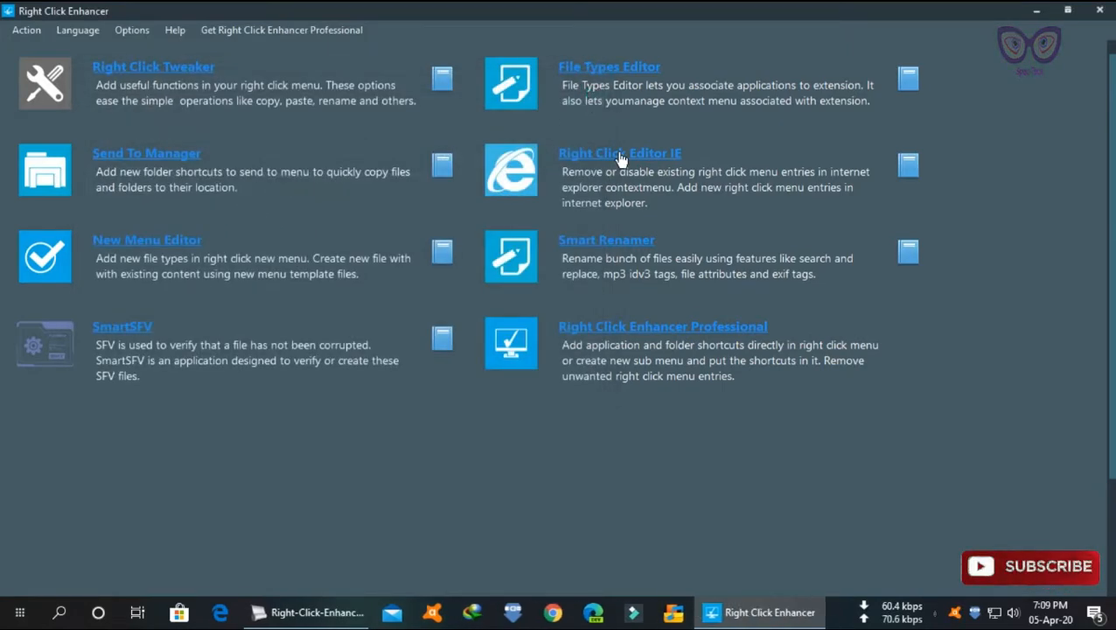
{"action": "left_click", "coordinate": [606, 239]}
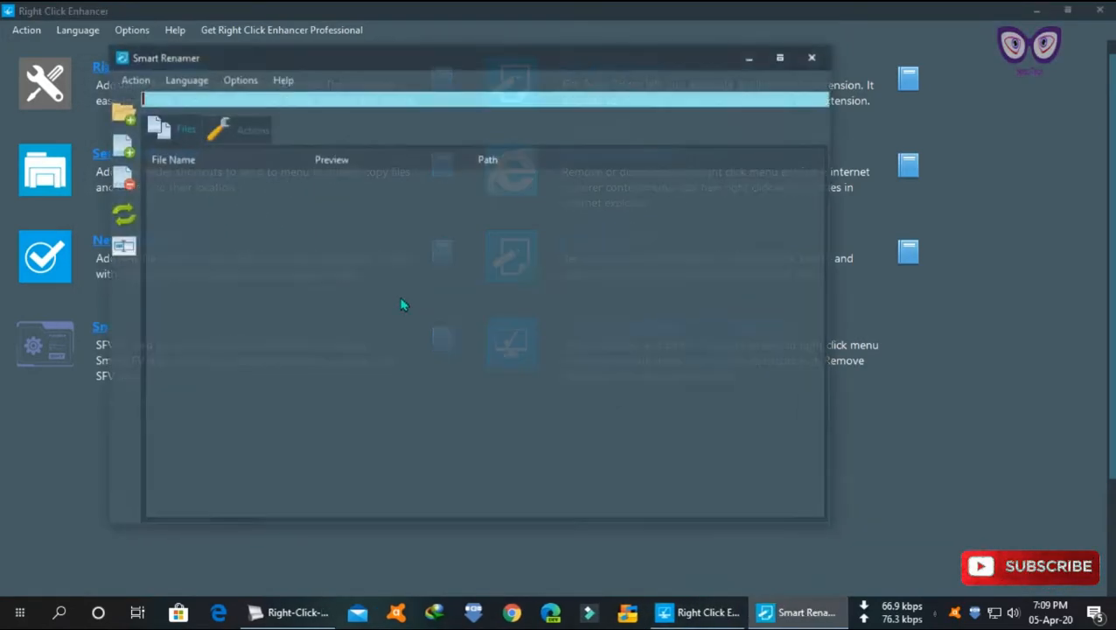